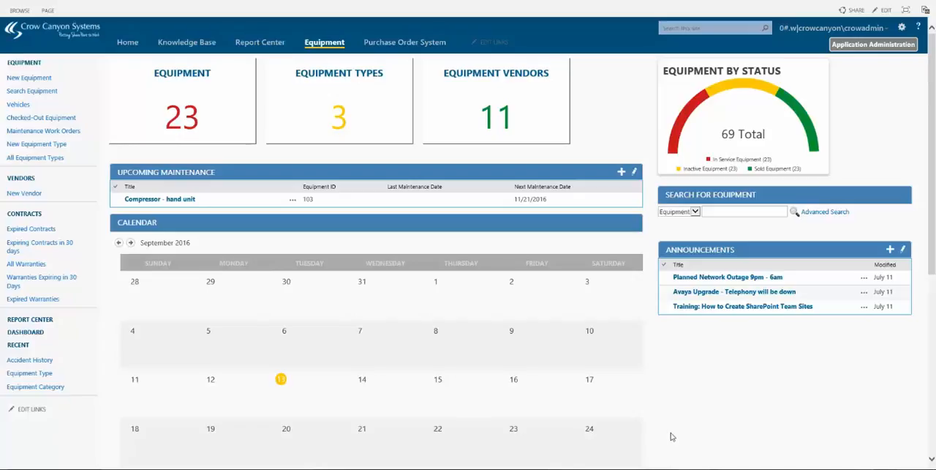
mouse_move(18, 104)
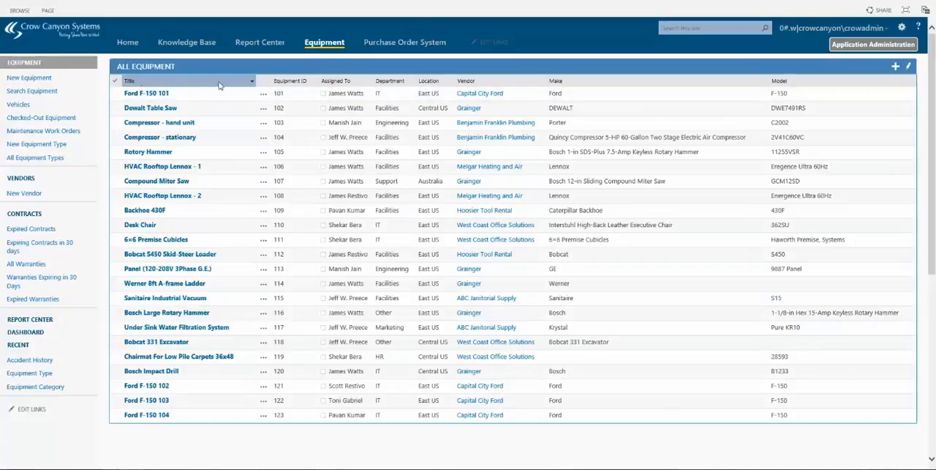
Open the All Equipment list showing 23 items from the left navigation.
click(345, 80)
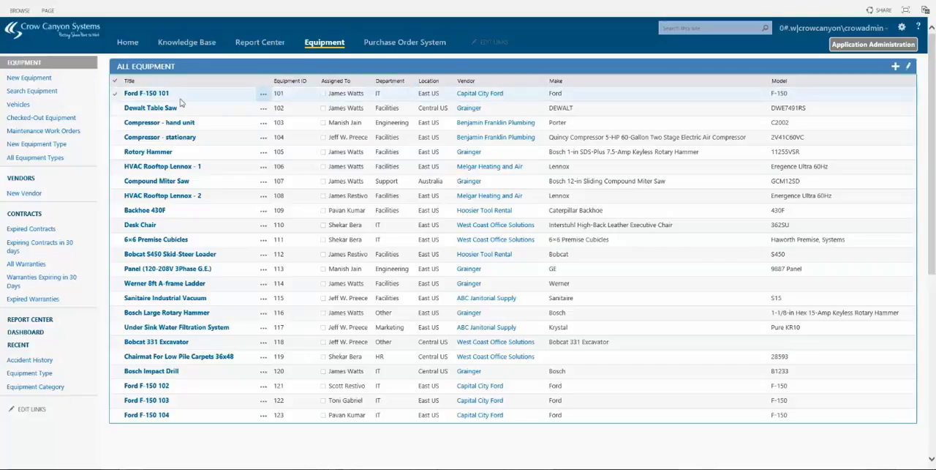
Open the Ford F-150 101 record on its Equipment Info tab.
click(146, 94)
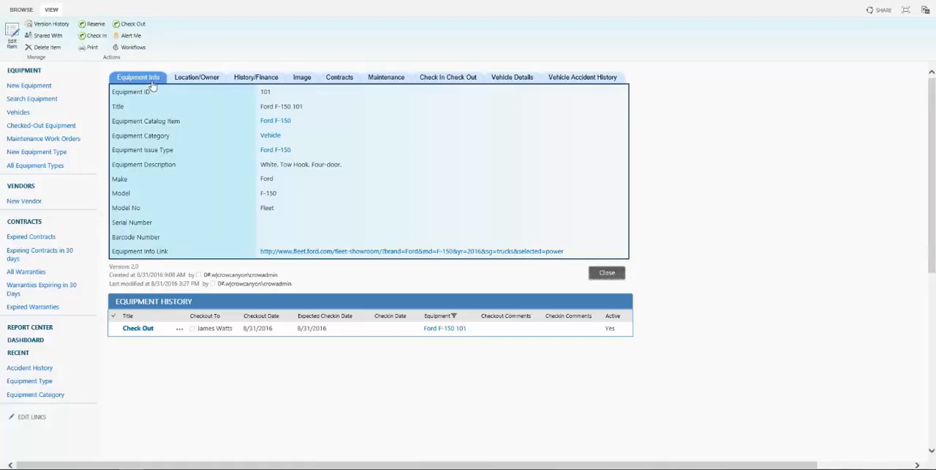
mouse_move(146, 88)
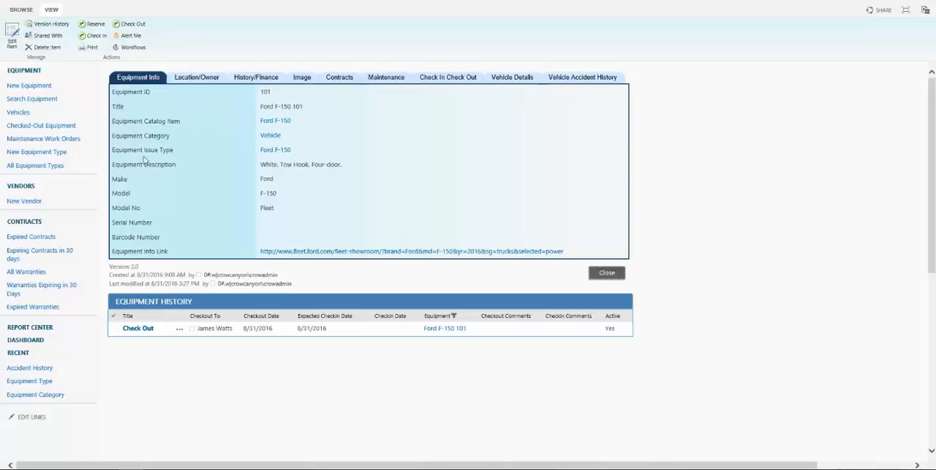
mouse_move(134, 236)
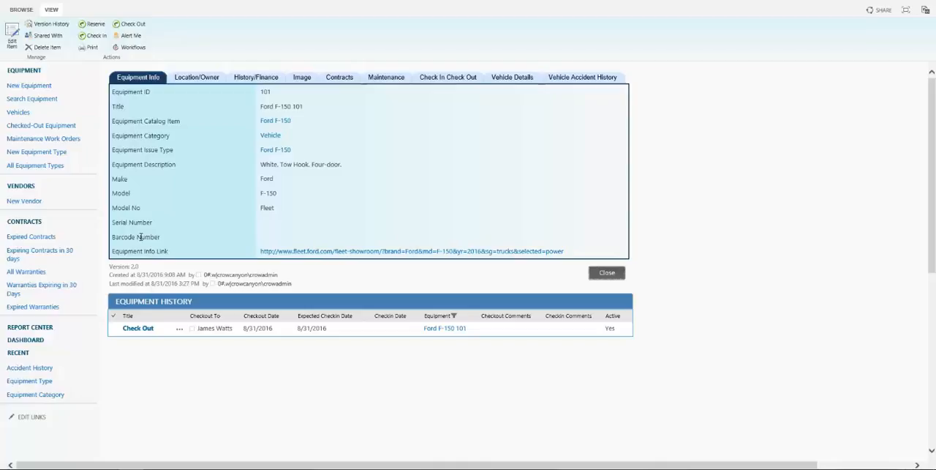
mouse_move(167, 237)
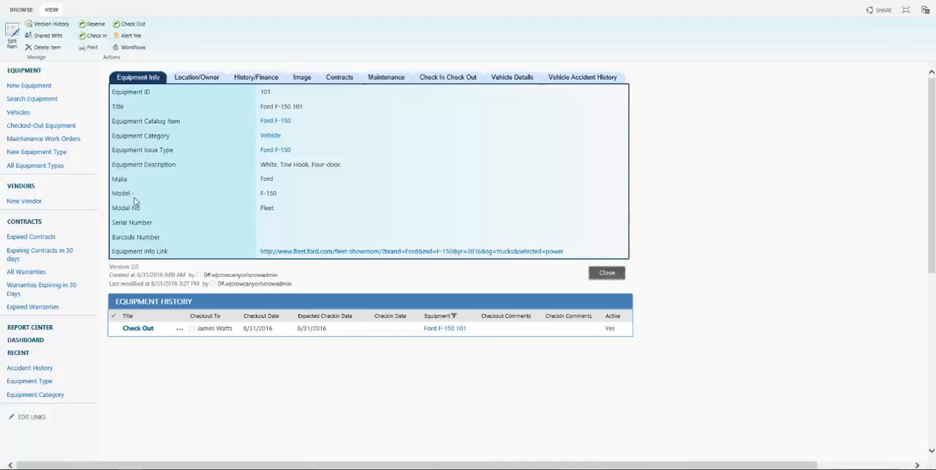
Browse the truck's Location/Owner, History/Finance, Image and Contracts tabs.
click(196, 77)
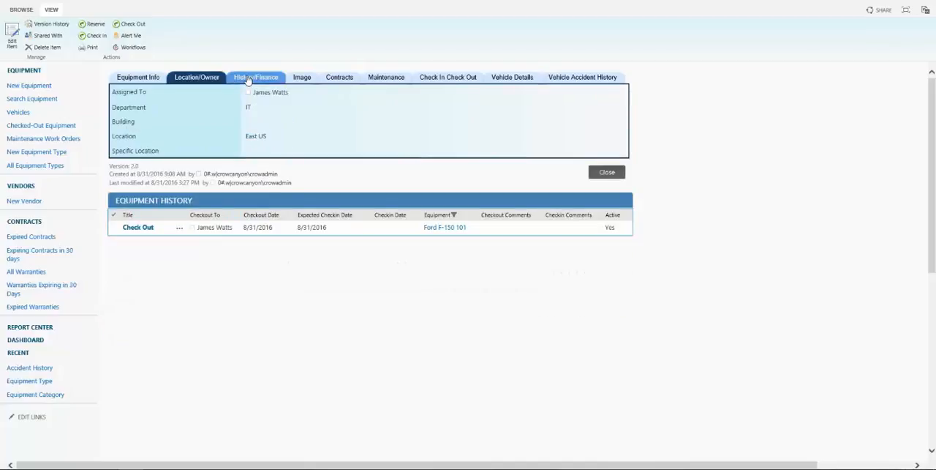
click(254, 77)
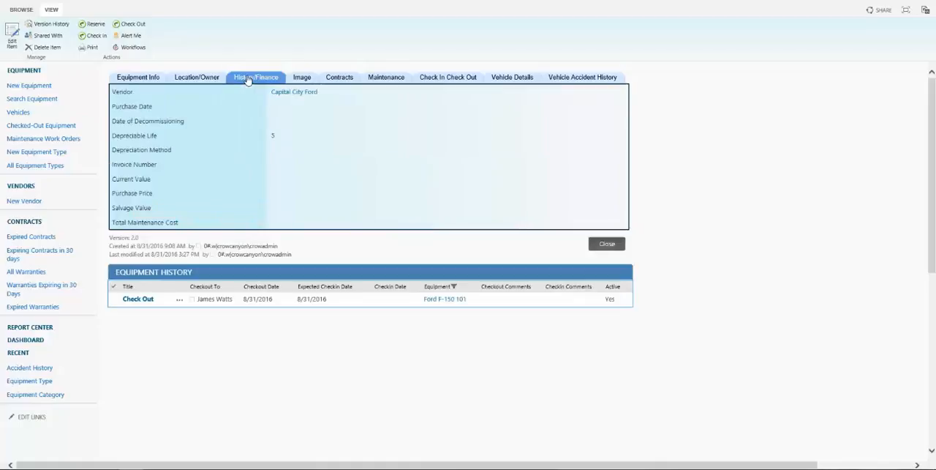
click(302, 77)
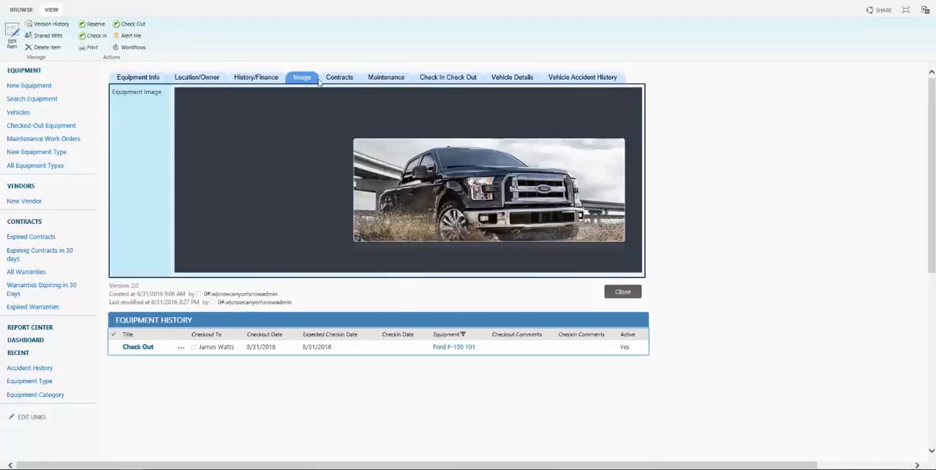
click(339, 77)
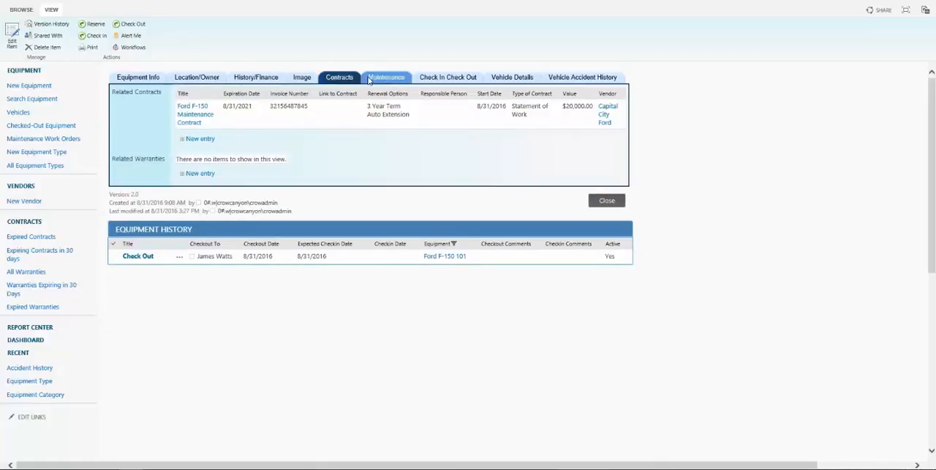
mouse_move(370, 81)
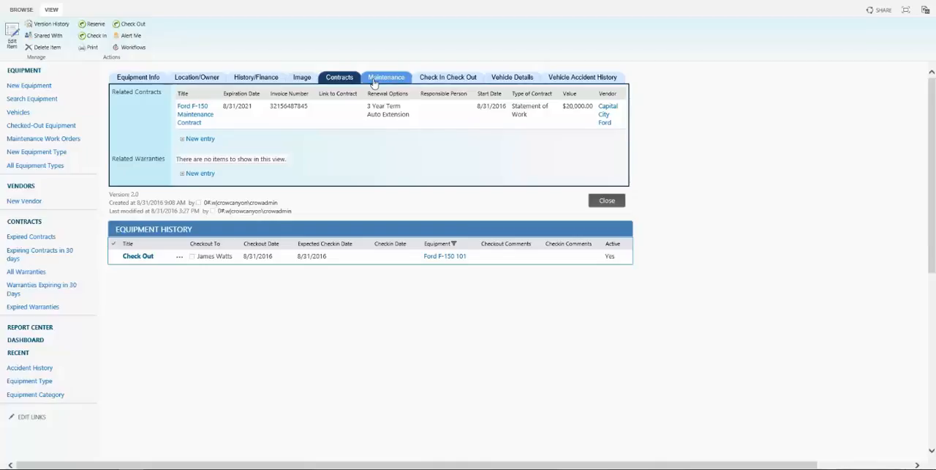
mouse_move(335, 113)
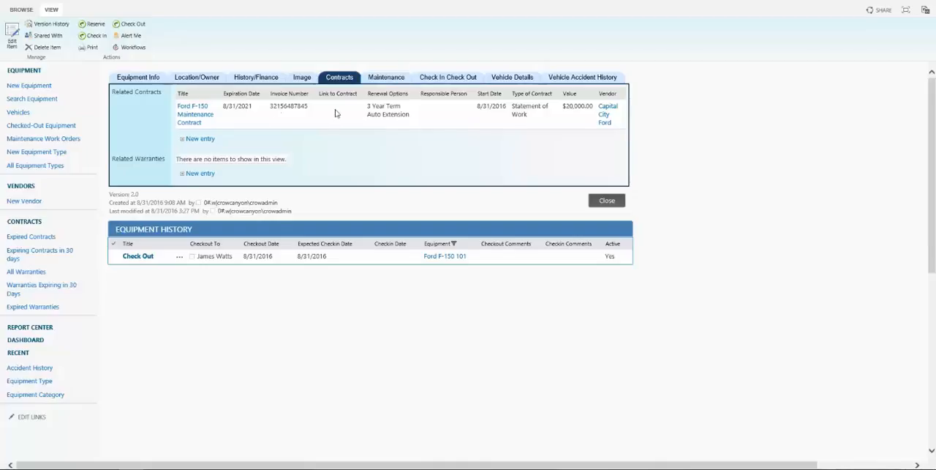
mouse_move(401, 105)
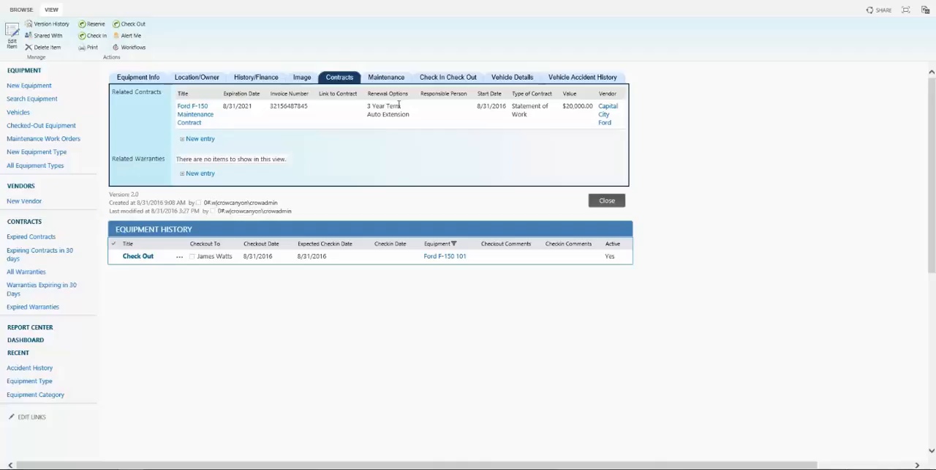
Check the Maintenance, Vehicle Details and Accident History tabs, ending on Vehicle Details.
click(385, 77)
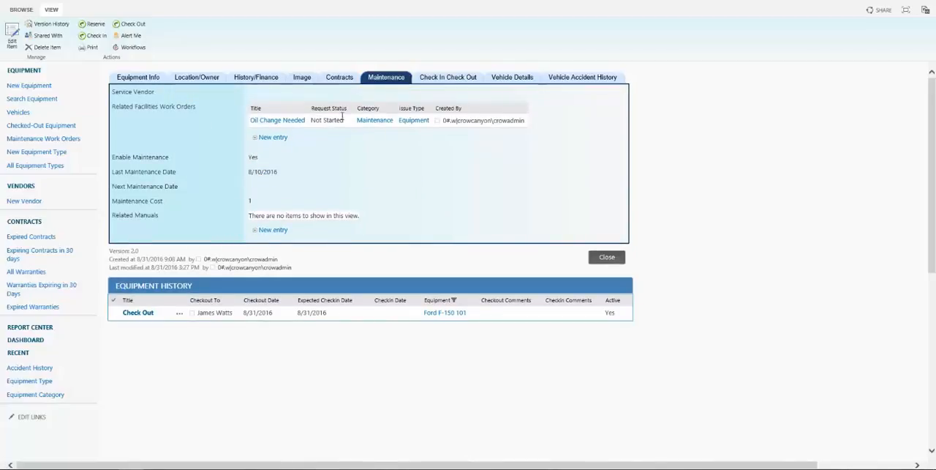
click(449, 77)
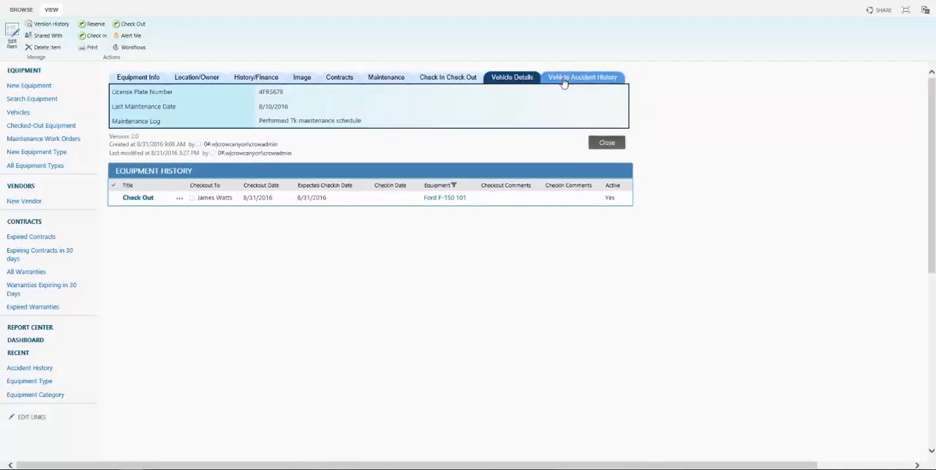
click(585, 77)
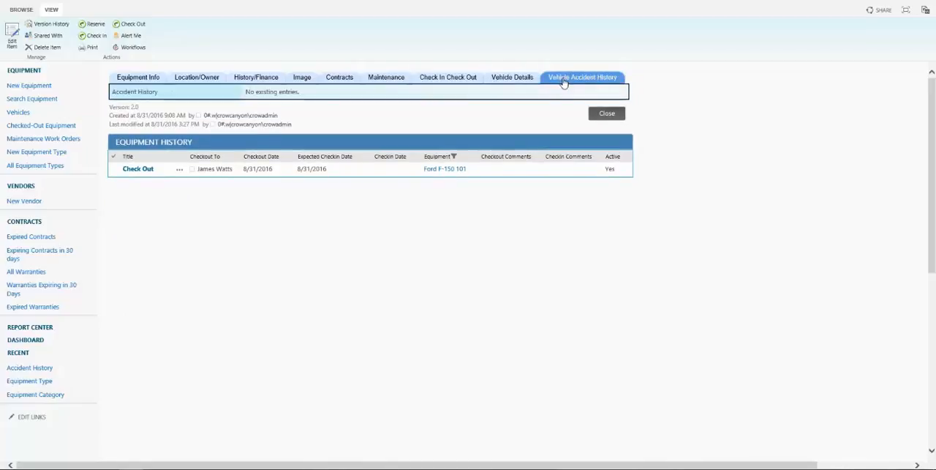
click(510, 76)
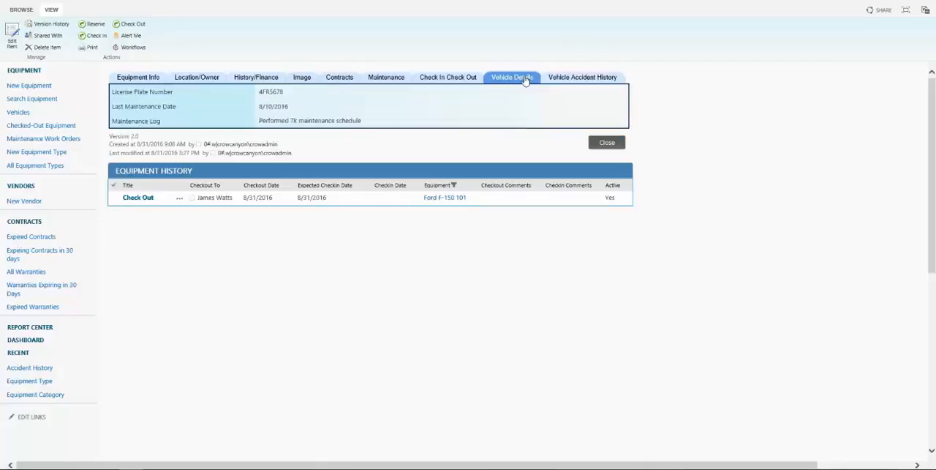
mouse_move(33, 99)
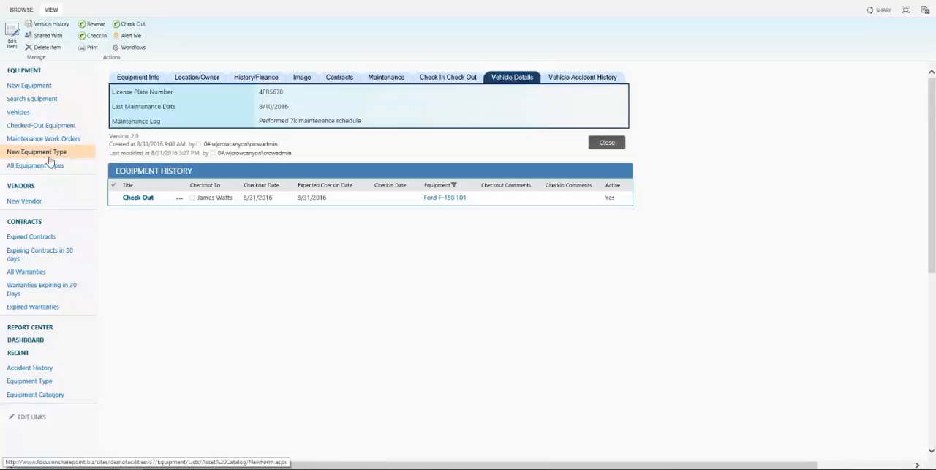
mouse_move(43, 138)
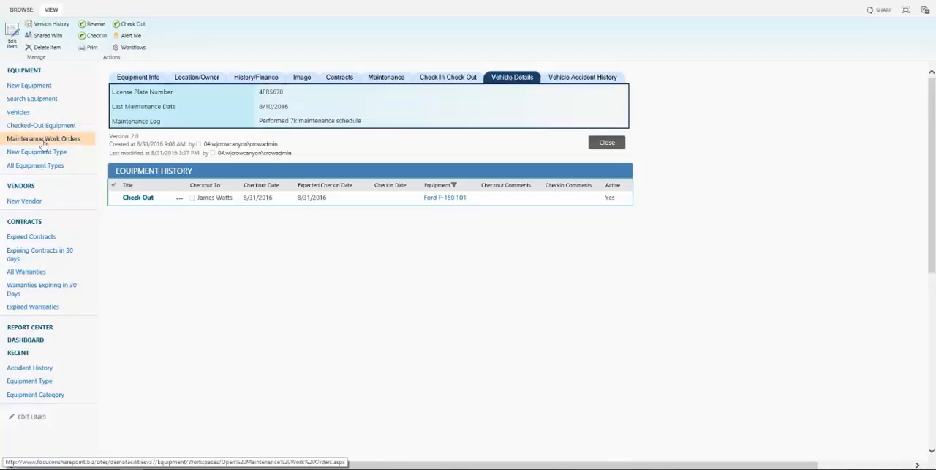
mouse_move(34, 225)
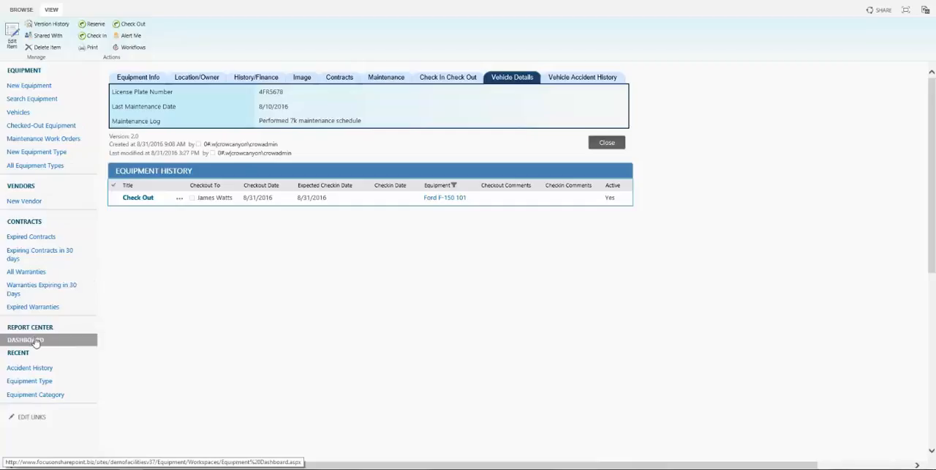
mouse_move(44, 138)
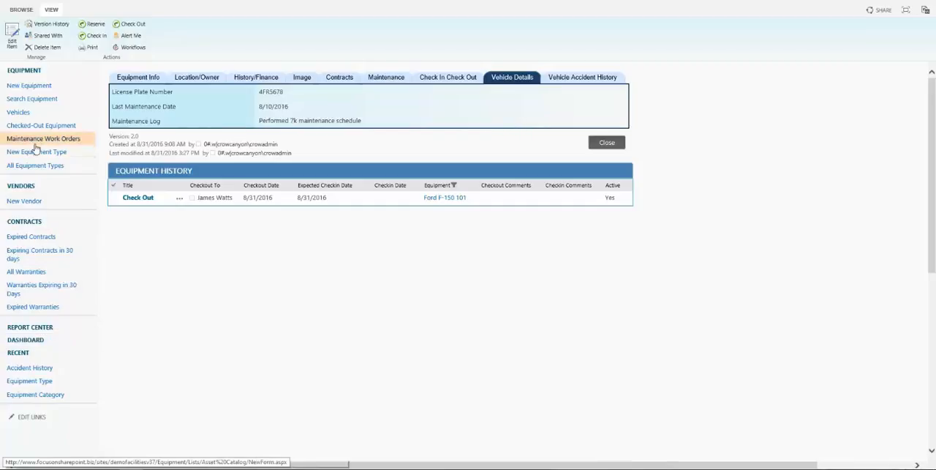
Open the Oil Change Needed work order (case 103) from Open Maintenance Work Orders.
click(43, 138)
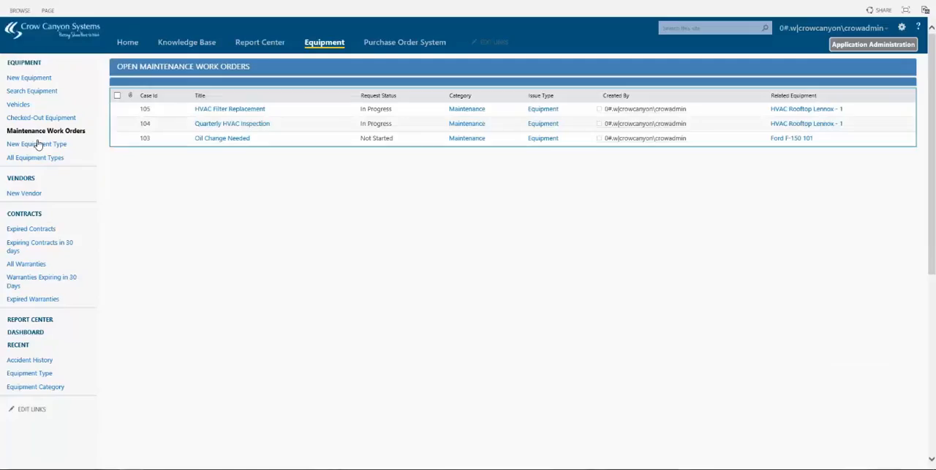
mouse_move(221, 138)
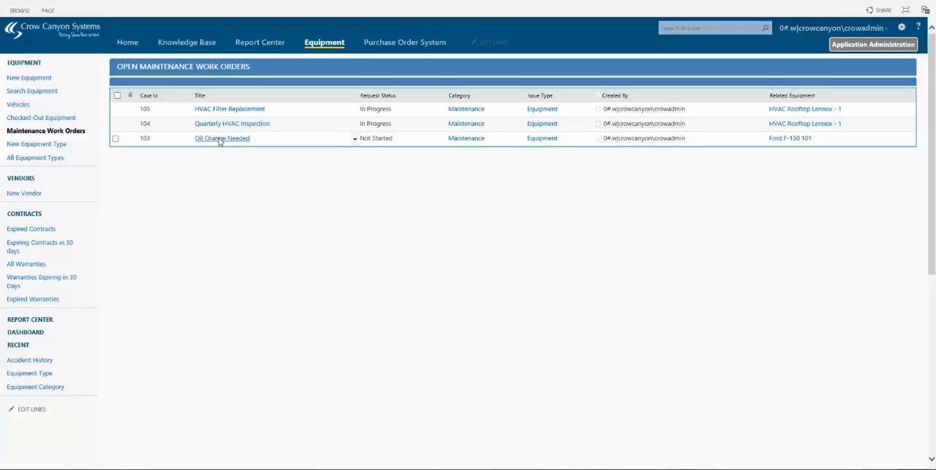
click(221, 138)
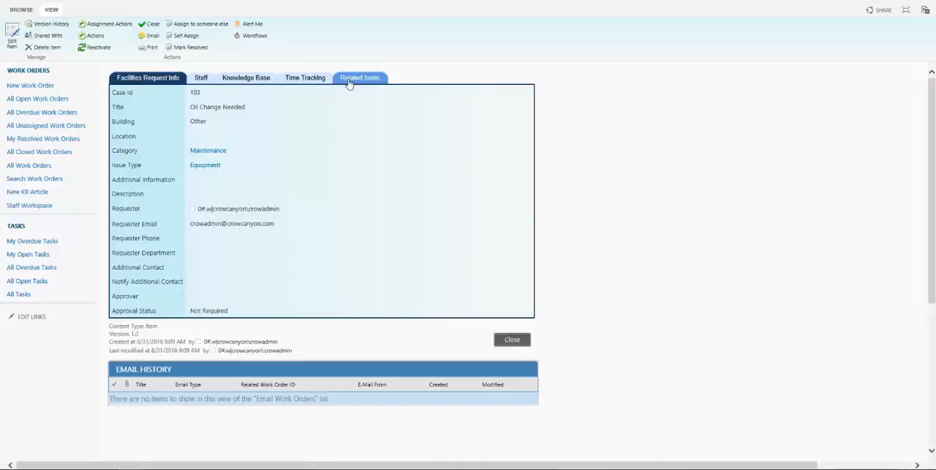
mouse_move(246, 95)
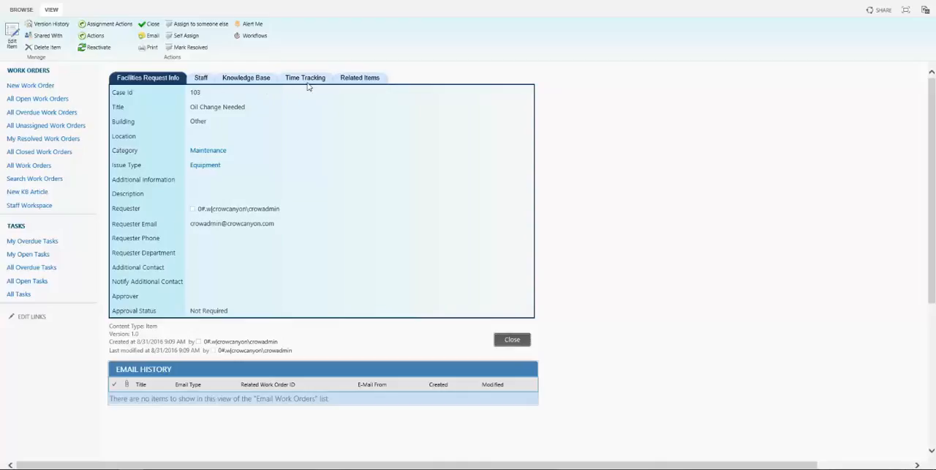
View work order 103's Related Items and follow the Ford F-150 101 link.
click(361, 78)
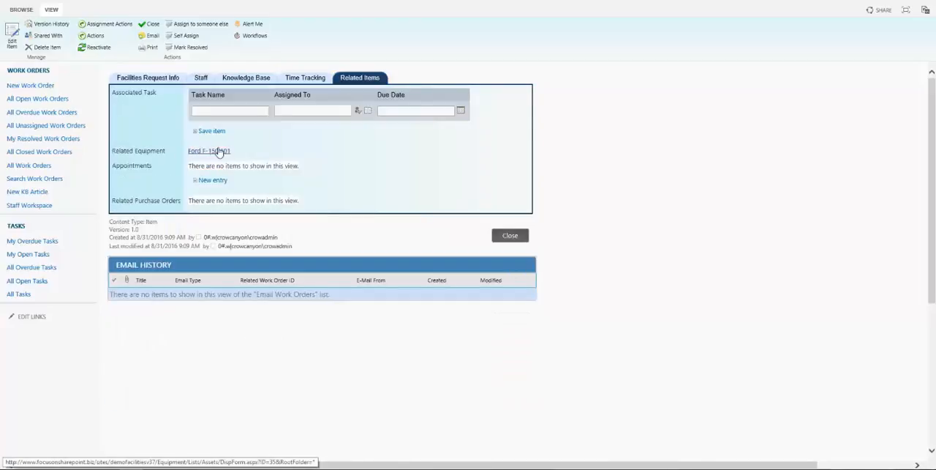
mouse_move(221, 152)
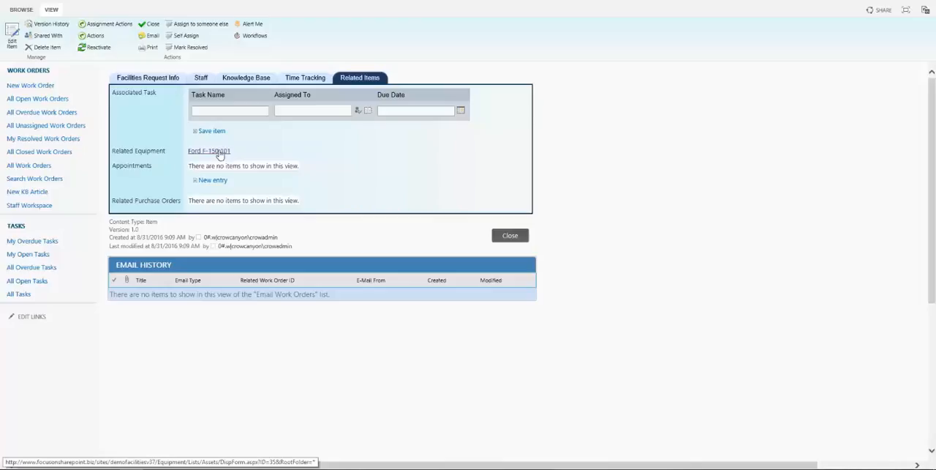
click(208, 150)
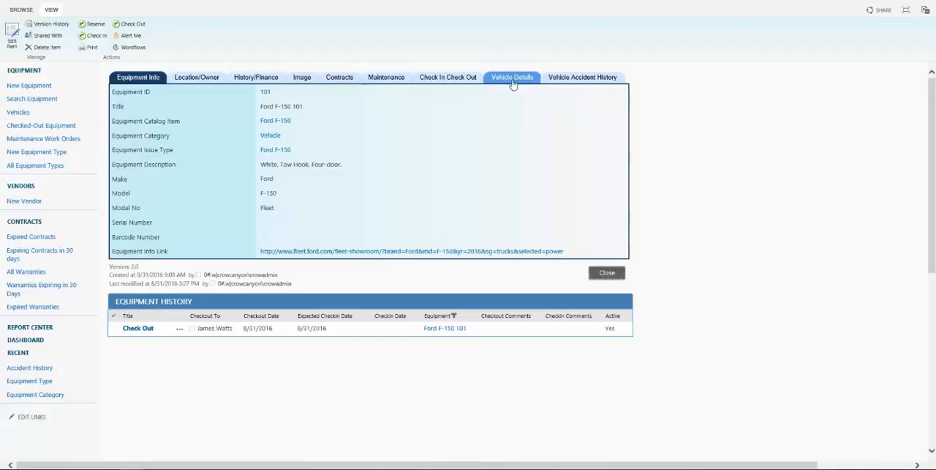
Show the truck's Maintenance tab listing the not-started Oil Change Needed work order.
click(388, 77)
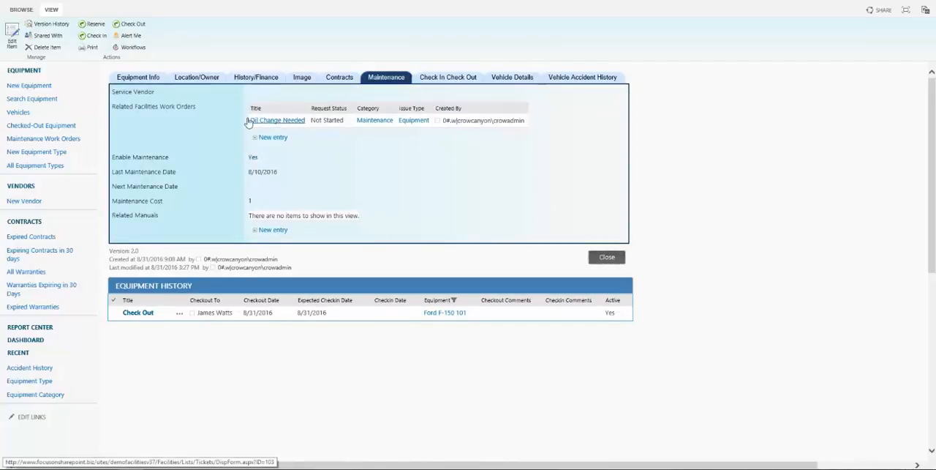
mouse_move(269, 120)
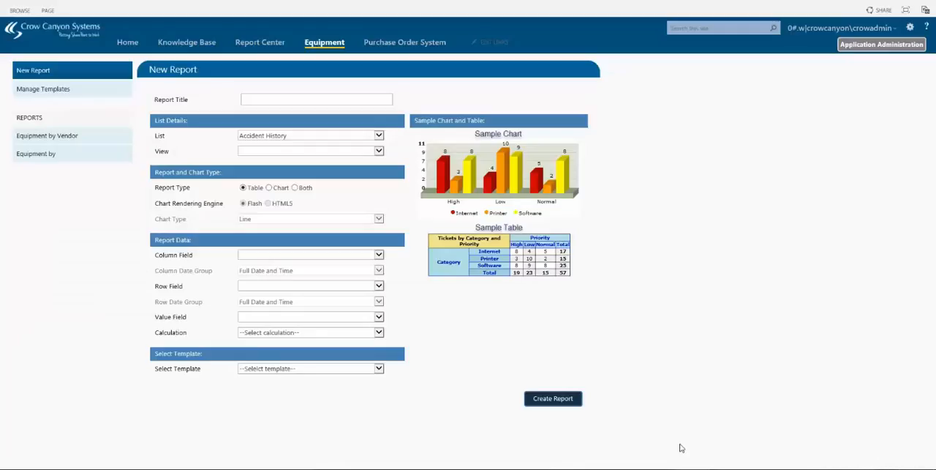
mouse_move(65, 141)
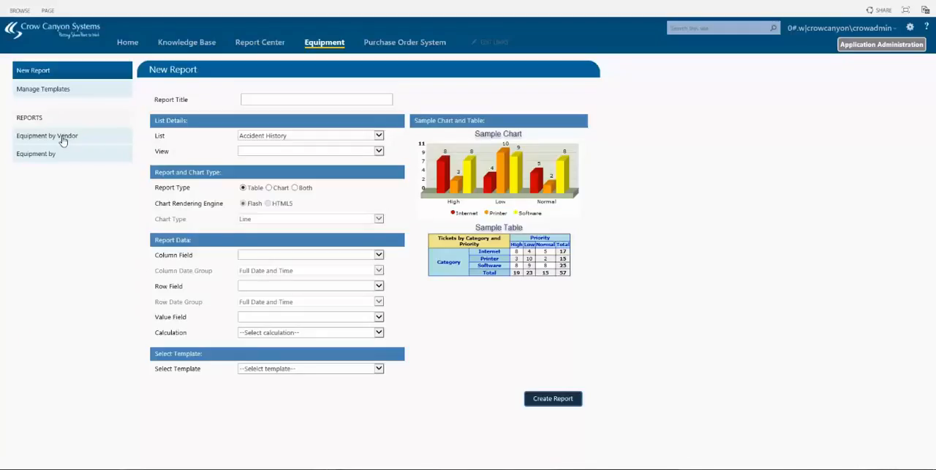
Run the Equipment by Vendor pie chart, then return to the Home dashboard.
click(62, 135)
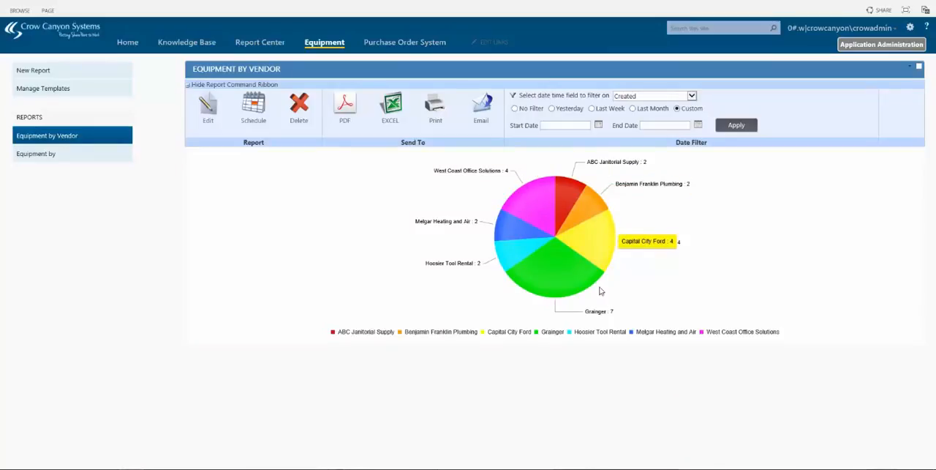
click(127, 41)
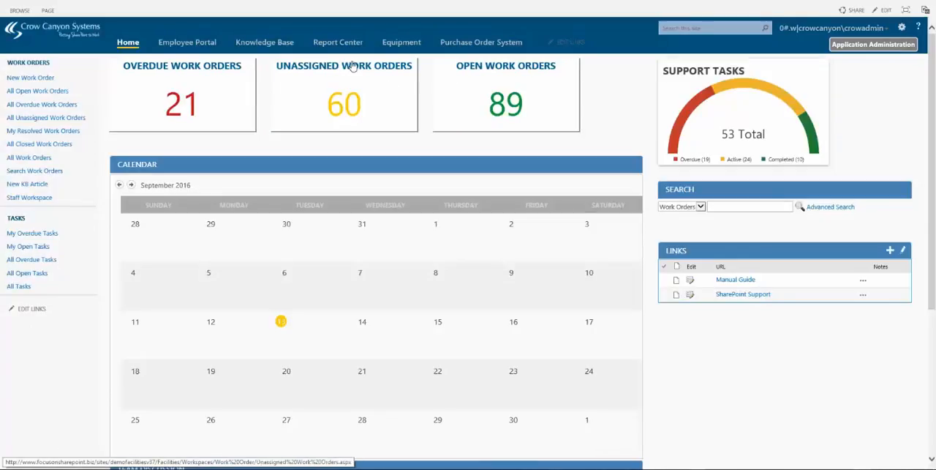
mouse_move(297, 80)
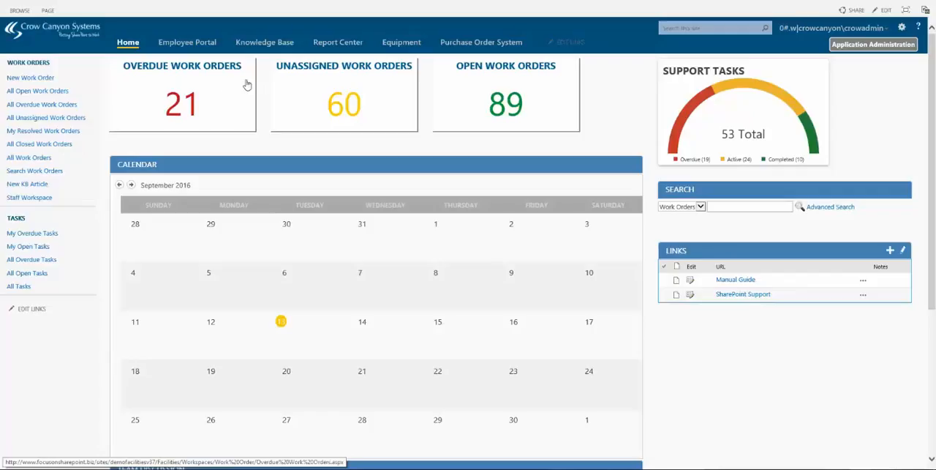
mouse_move(401, 46)
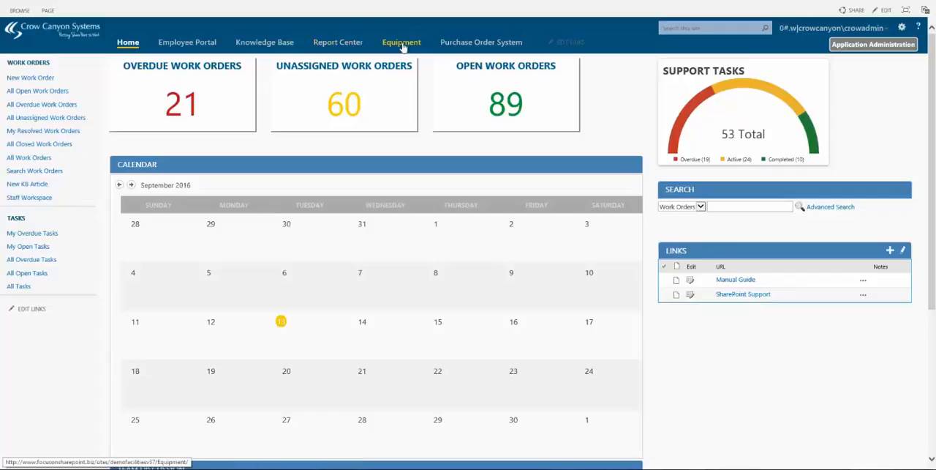
Switch to the Equipment dashboard from the top navigation bar.
click(400, 42)
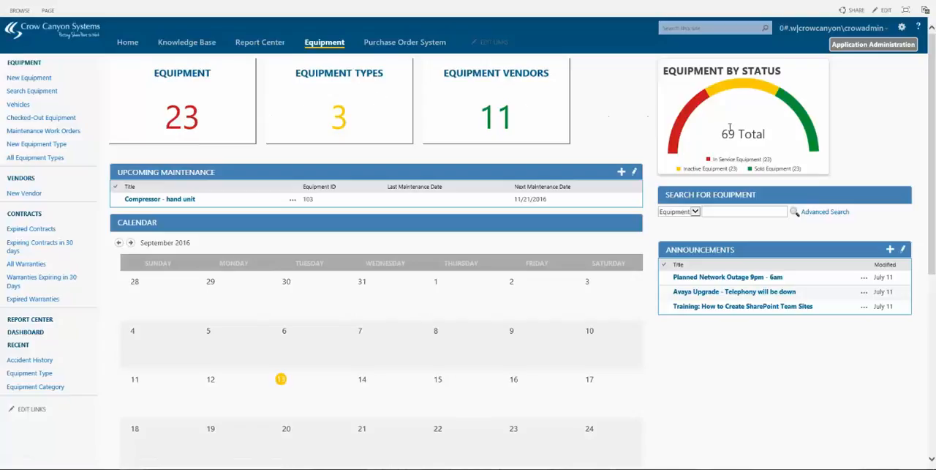
mouse_move(149, 277)
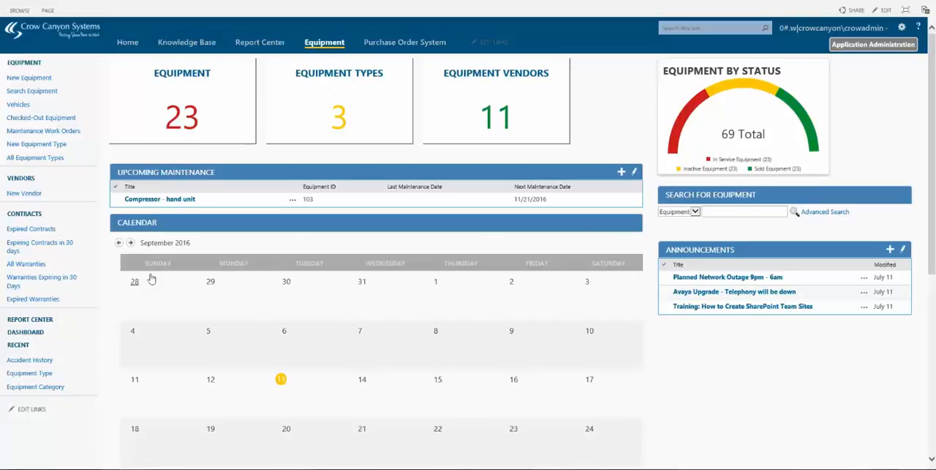
mouse_move(230, 259)
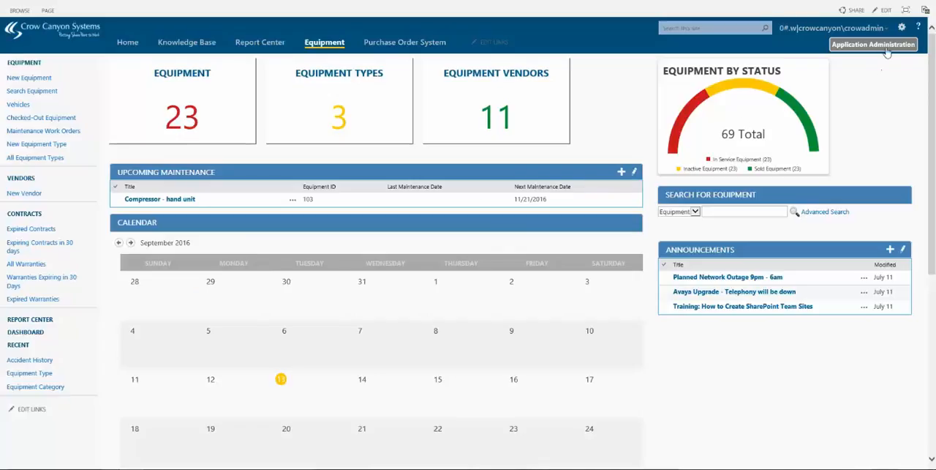
Open Application Administration from the Equipment dashboard's top-right button.
click(868, 45)
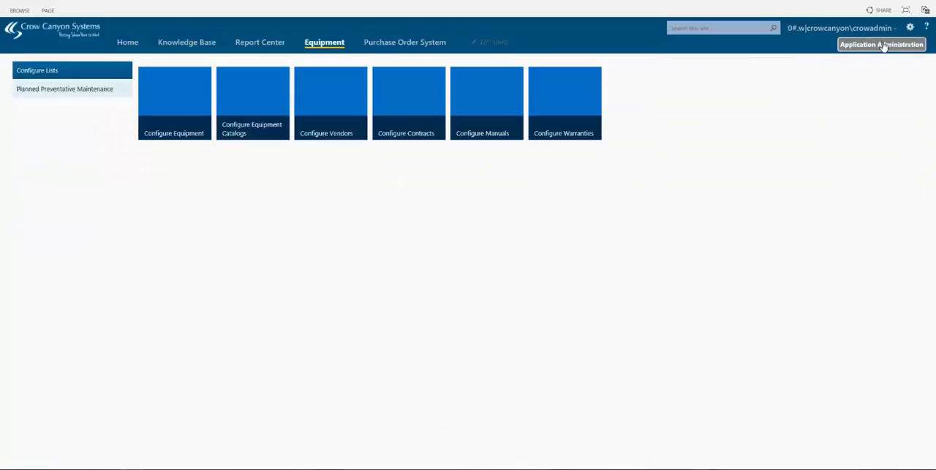
mouse_move(119, 151)
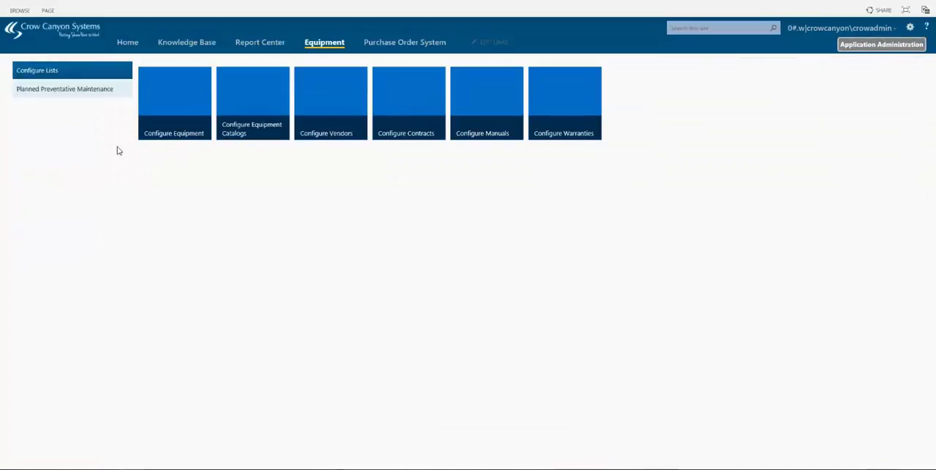
mouse_move(111, 132)
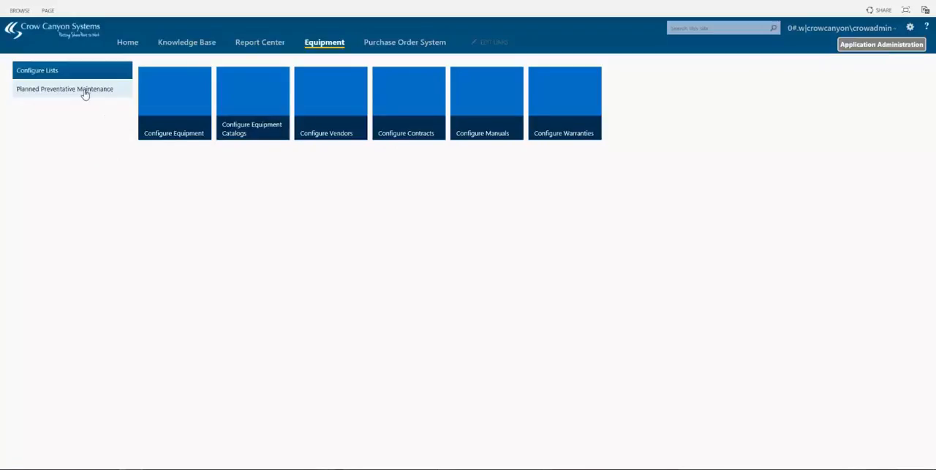
mouse_move(63, 109)
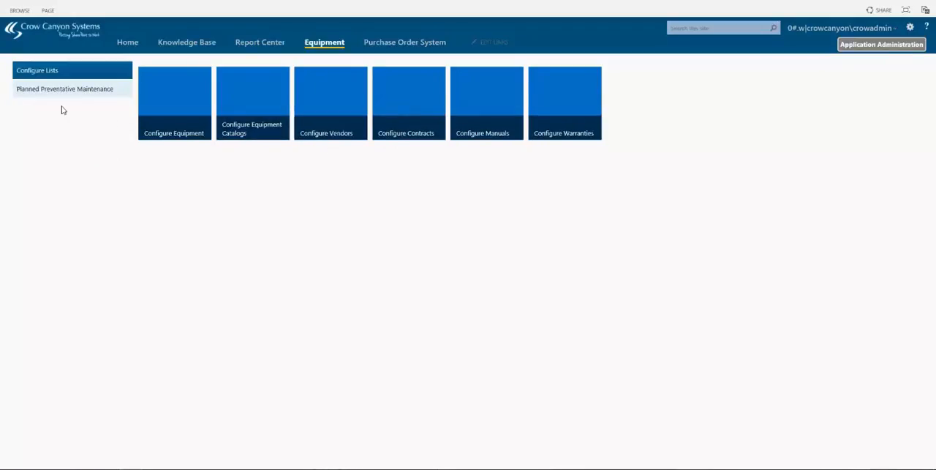
mouse_move(95, 103)
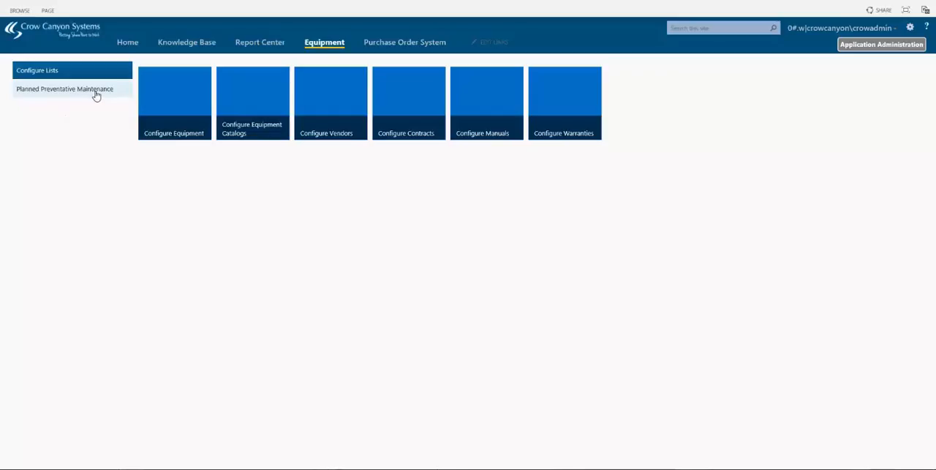
mouse_move(324, 41)
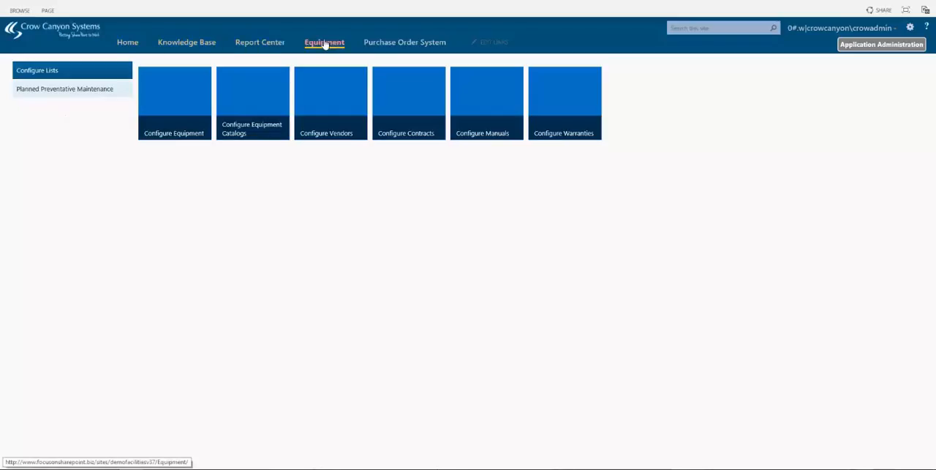
Return from Application Administration to the Equipment dashboard via top navigation.
click(323, 42)
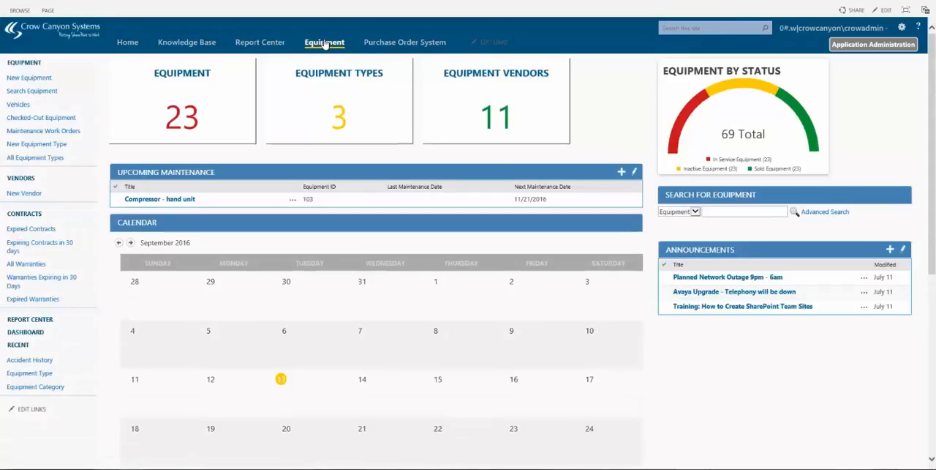